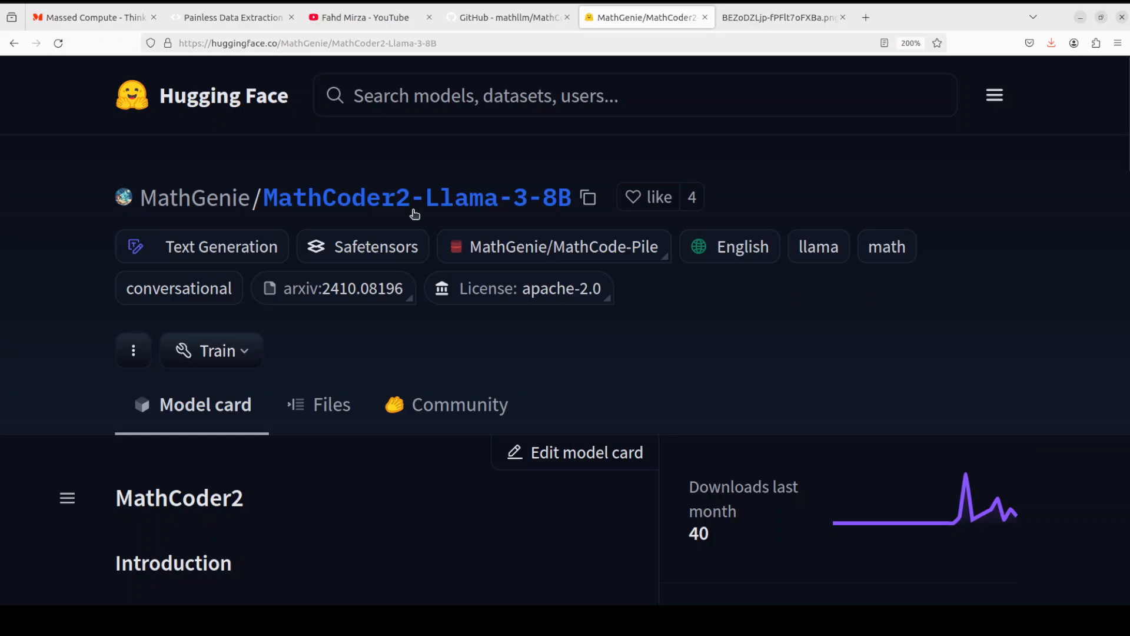
mouse_move(945, 376)
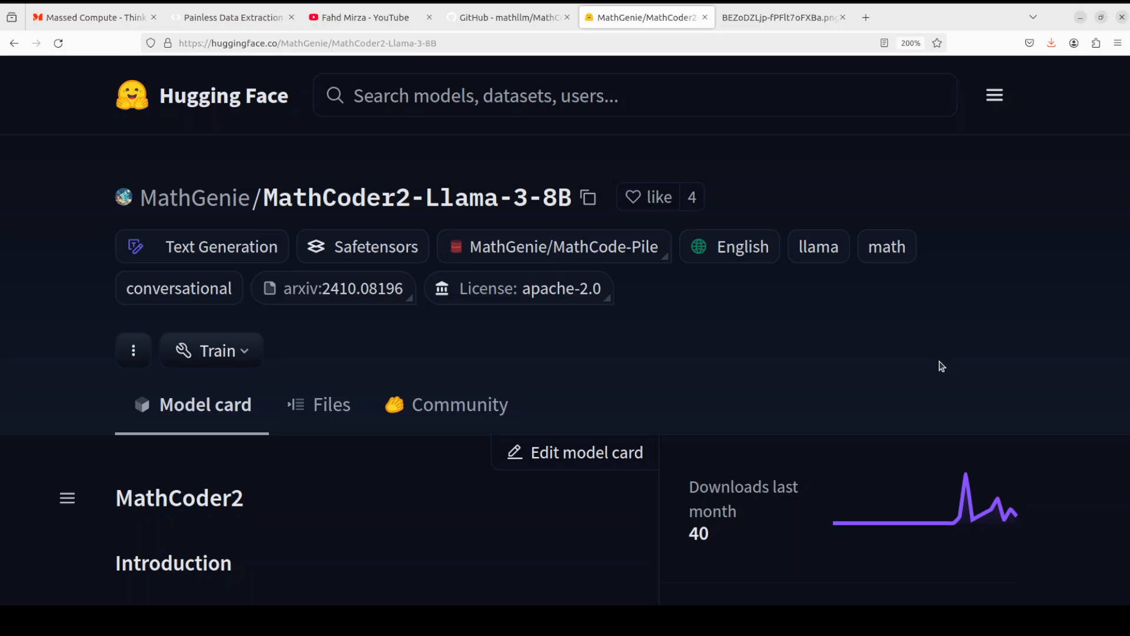
mouse_move(533, 218)
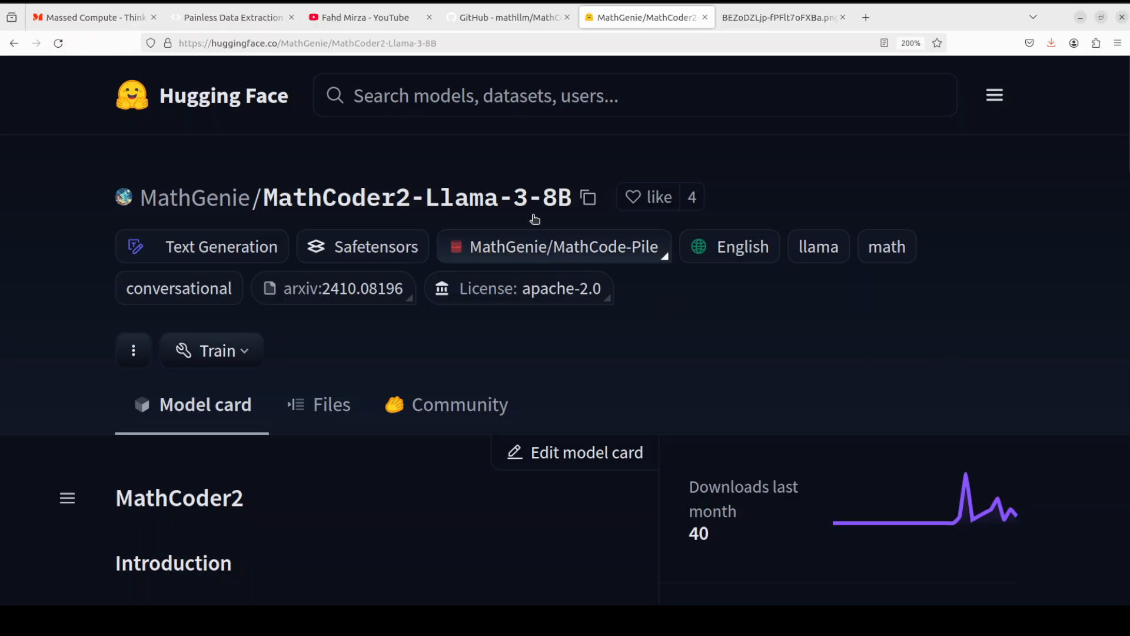
mouse_move(757, 299)
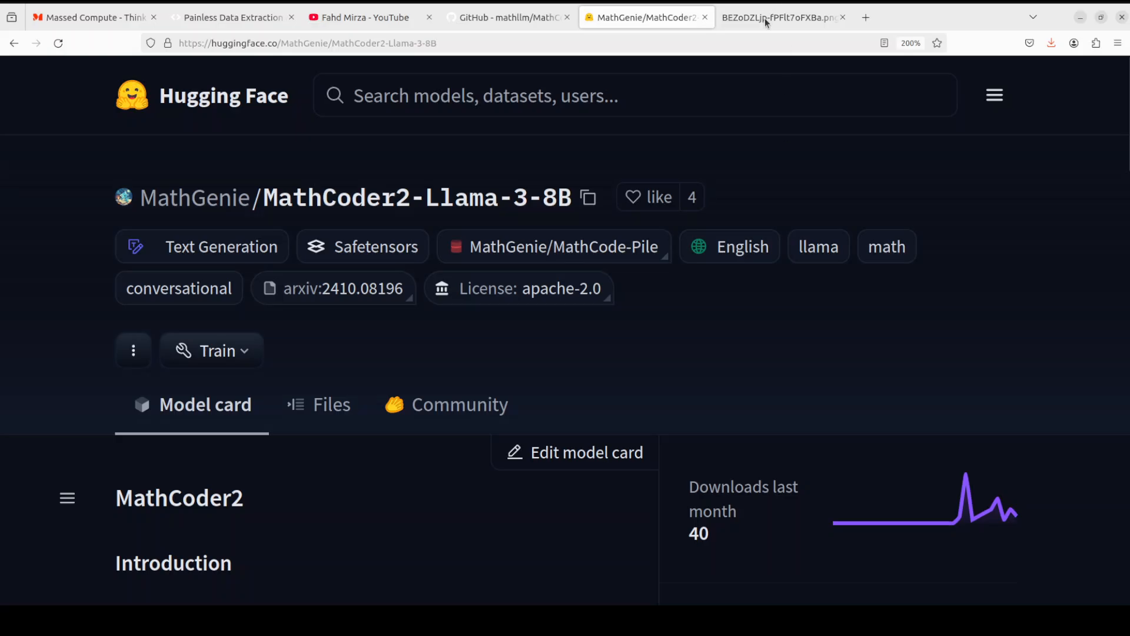
View the MathCoder2 benchmark results image showing MATH, GSM8K, SAT, OCW and MMLU-MATH scores.
click(782, 16)
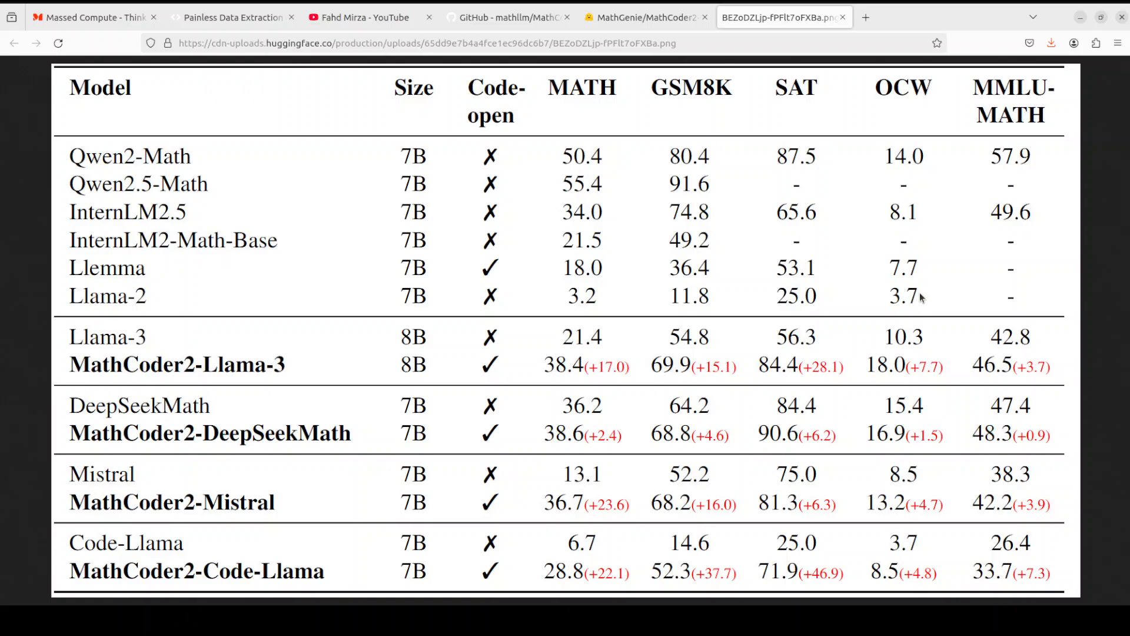
mouse_move(485, 379)
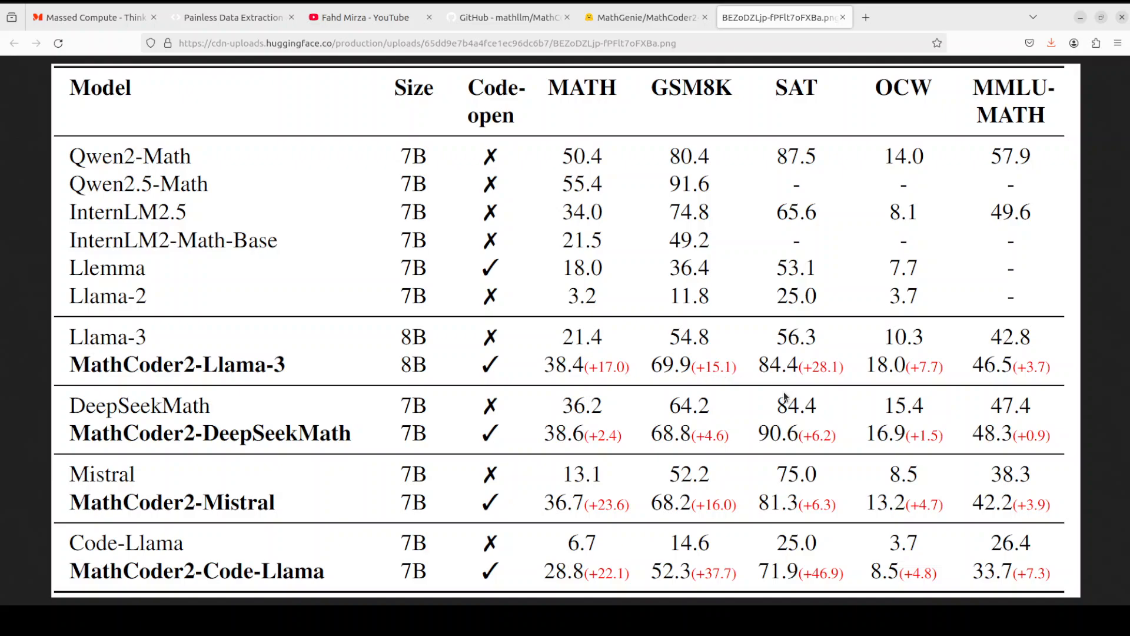
mouse_move(683, 479)
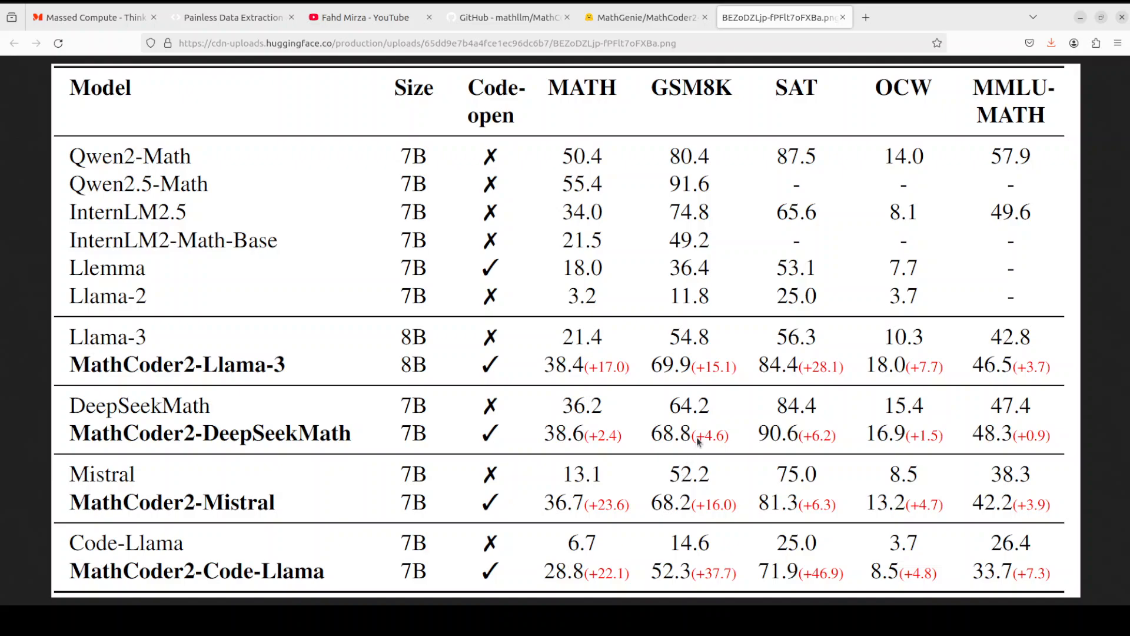
mouse_move(375, 394)
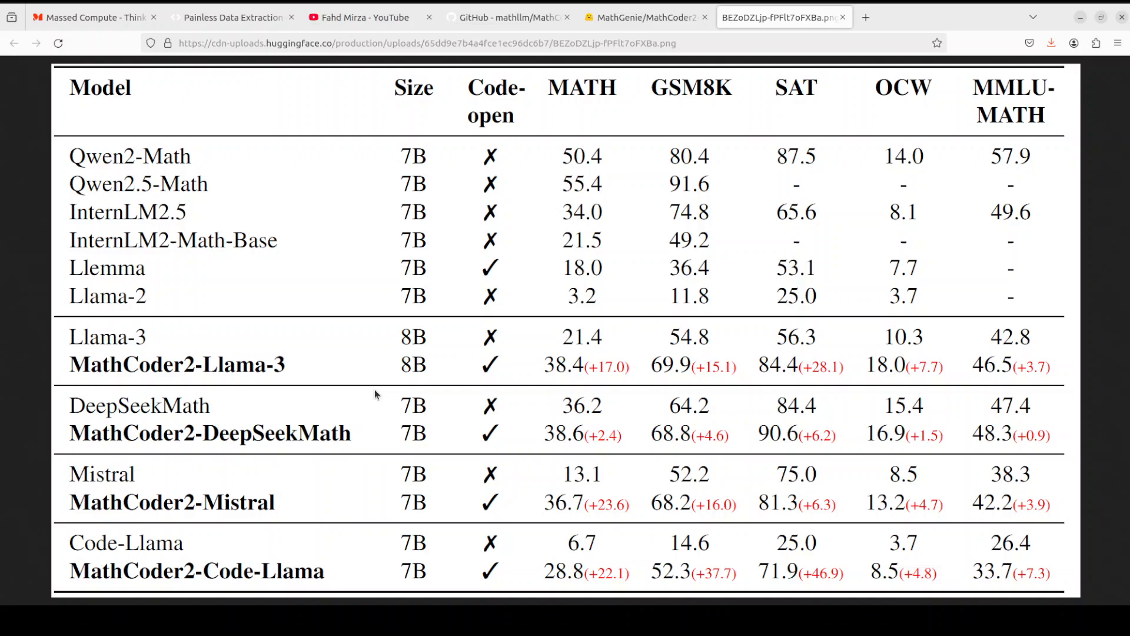
mouse_move(685, 438)
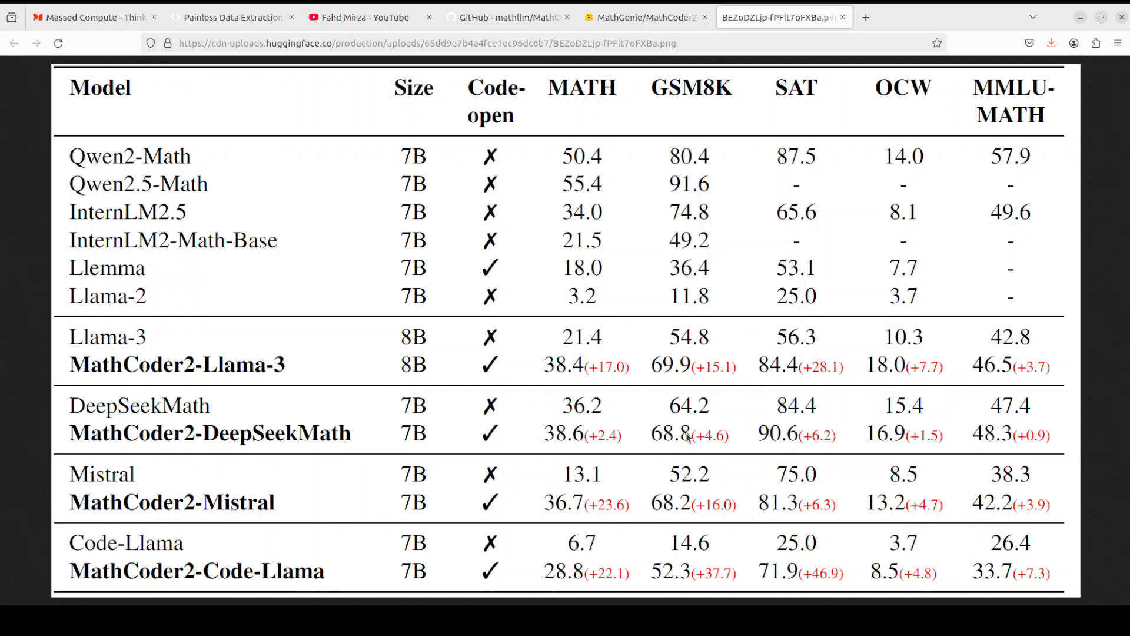
mouse_move(664, 450)
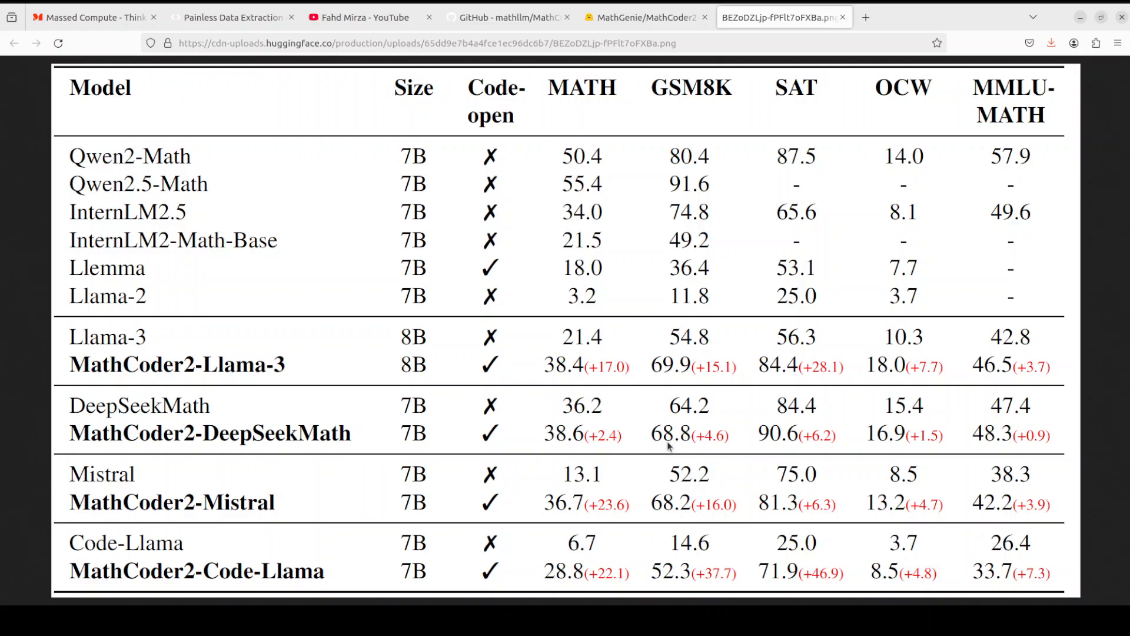
mouse_move(379, 448)
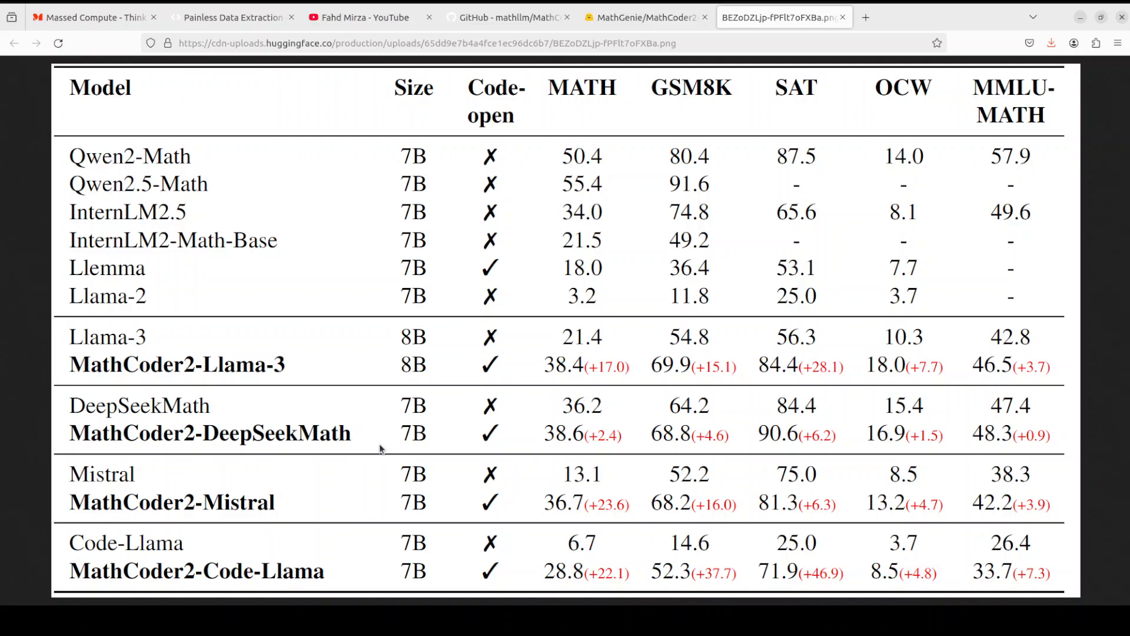
mouse_move(721, 444)
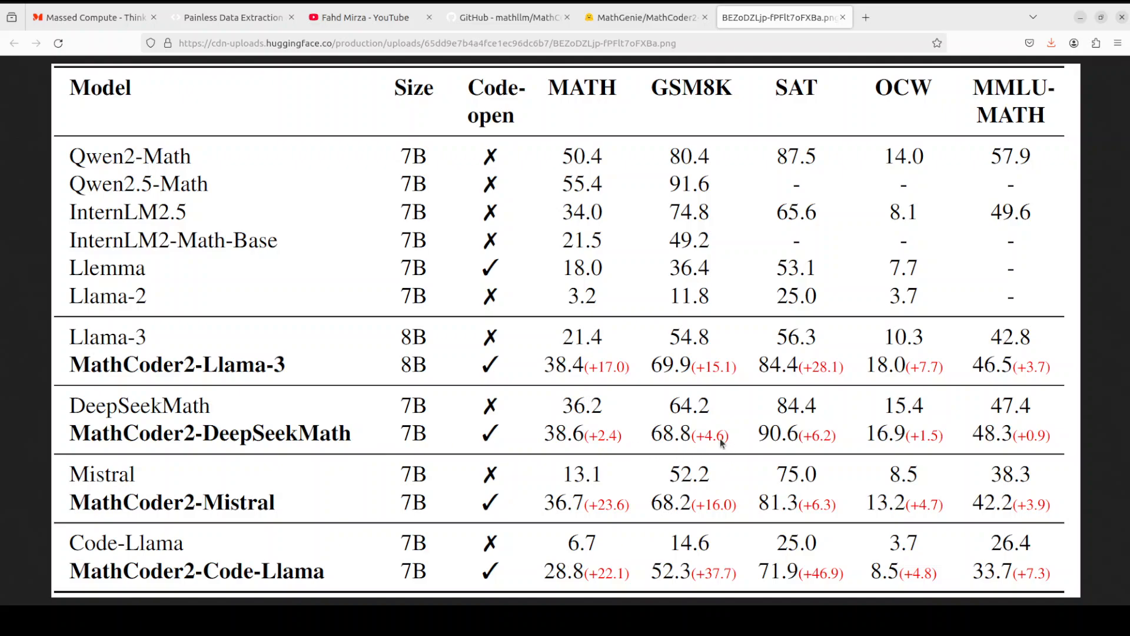
mouse_move(690, 380)
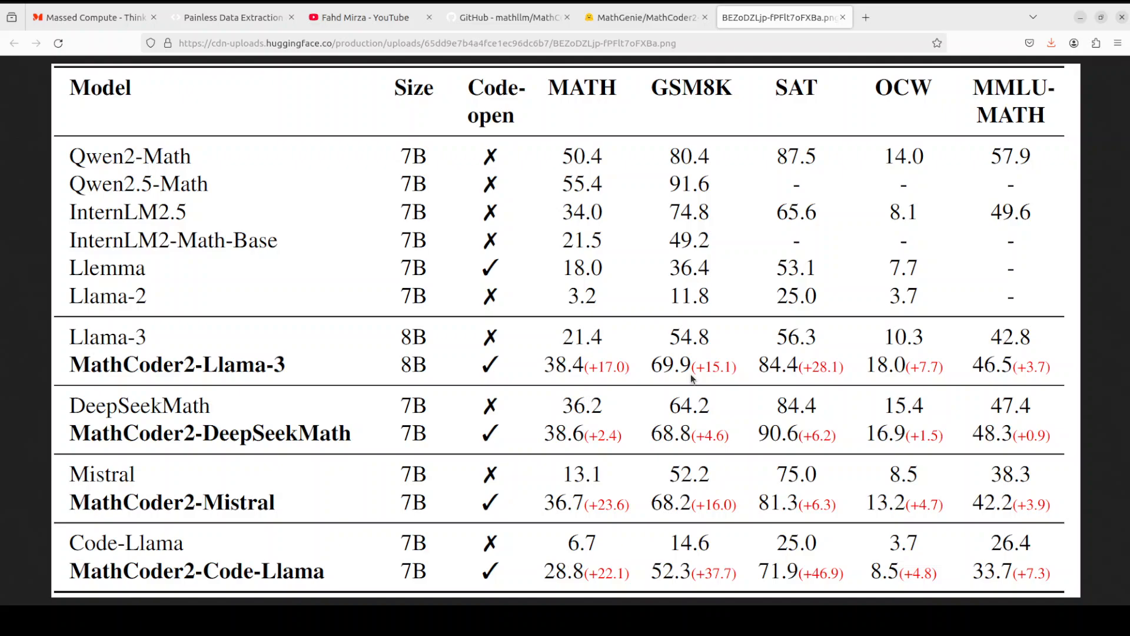
mouse_move(232, 90)
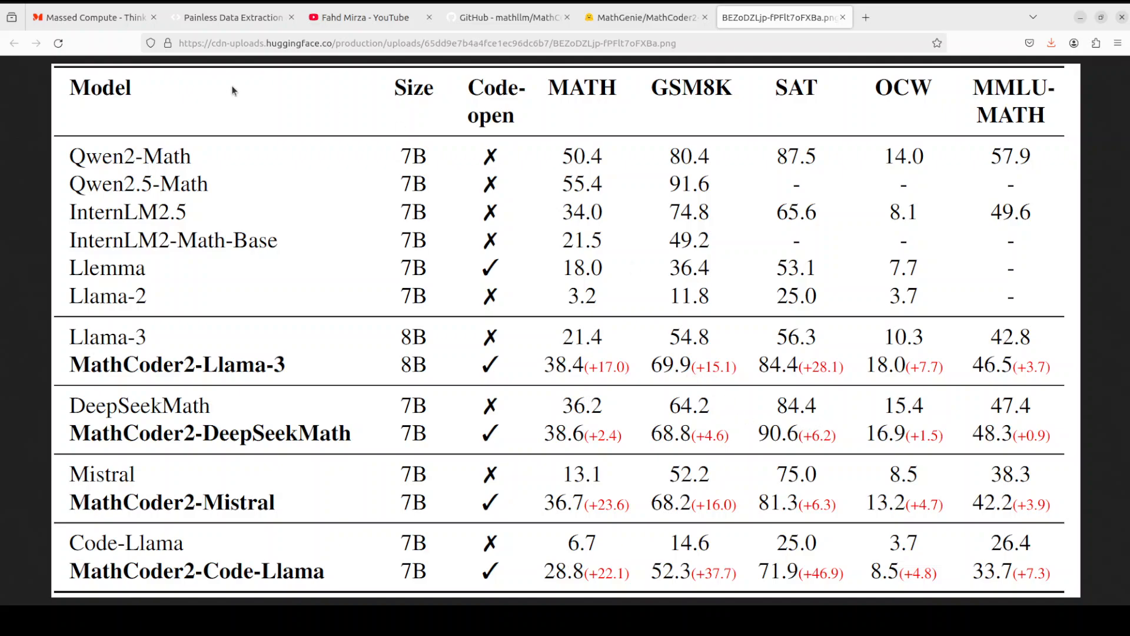
mouse_move(654, 254)
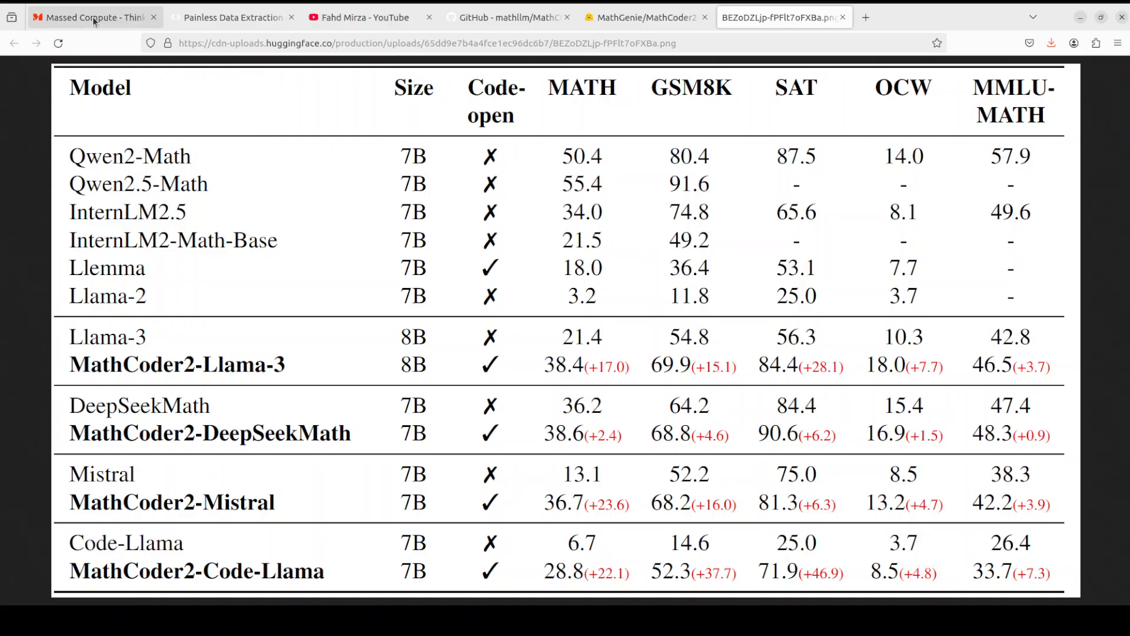
Check the OS and GPU with nvidia-smi, then enter the conda command creating Python 3.11 env 'ai'.
click(93, 17)
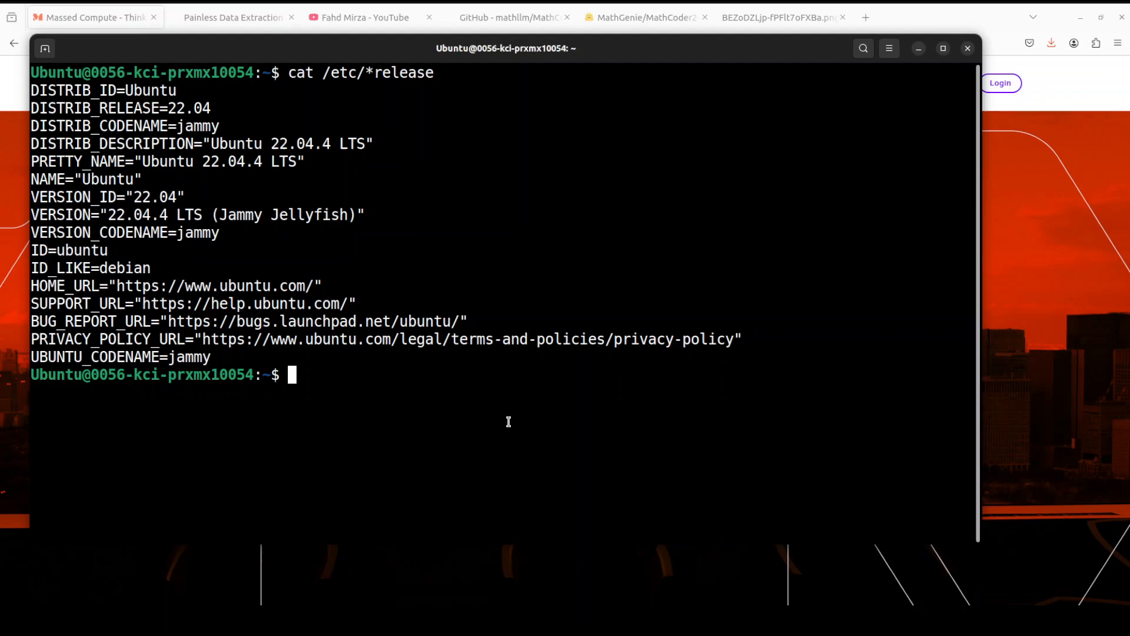
text(nvidia-smi)
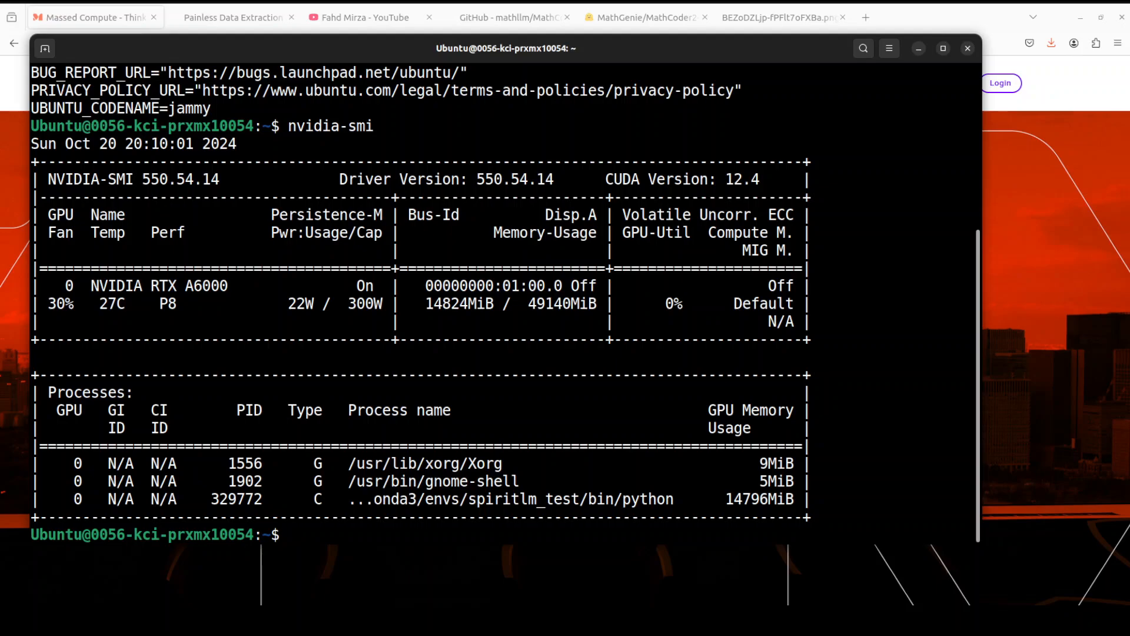
text(conda create -n ai python=3.11 -y && conda activate ai)
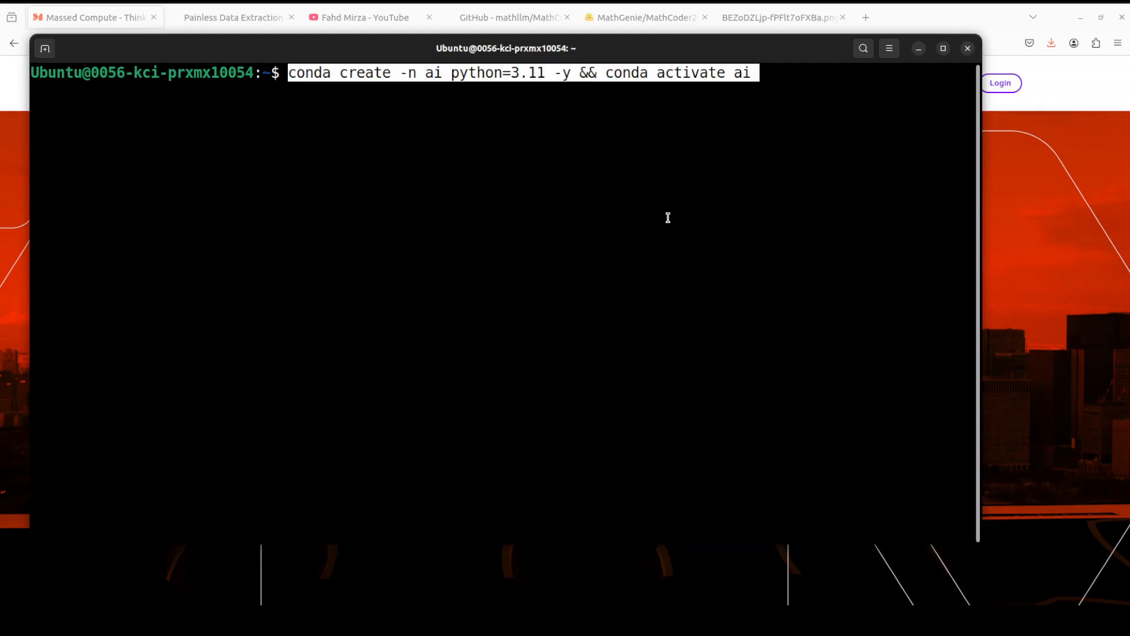
Create and activate the 'ai' environment, then paste the notebook and ipywidgets install commands.
key(Return)
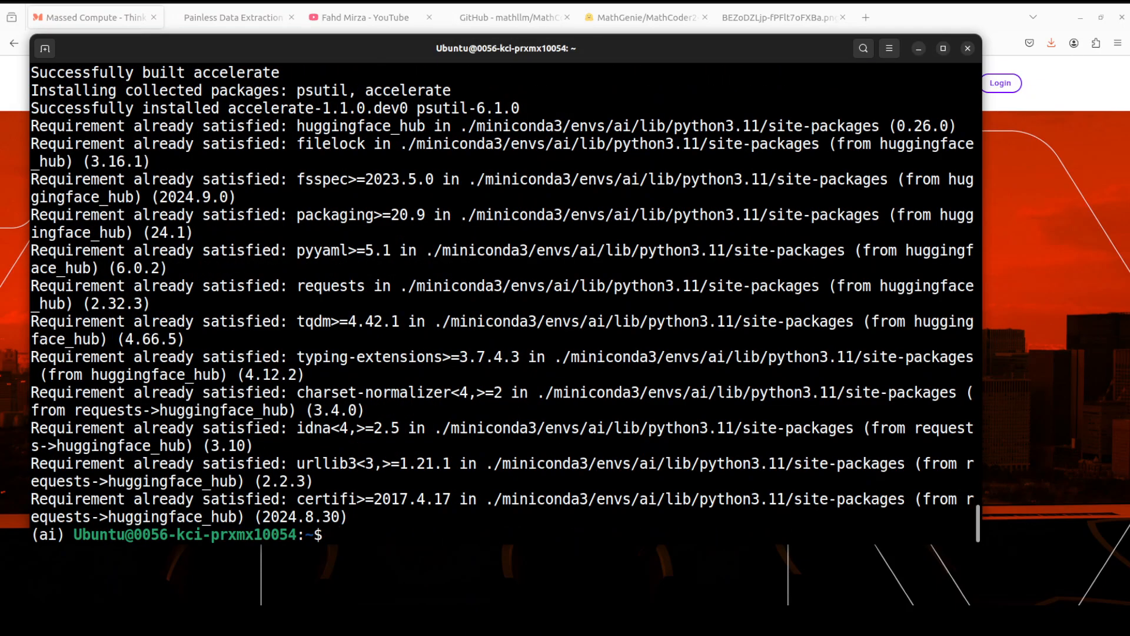
right_click(562, 353)
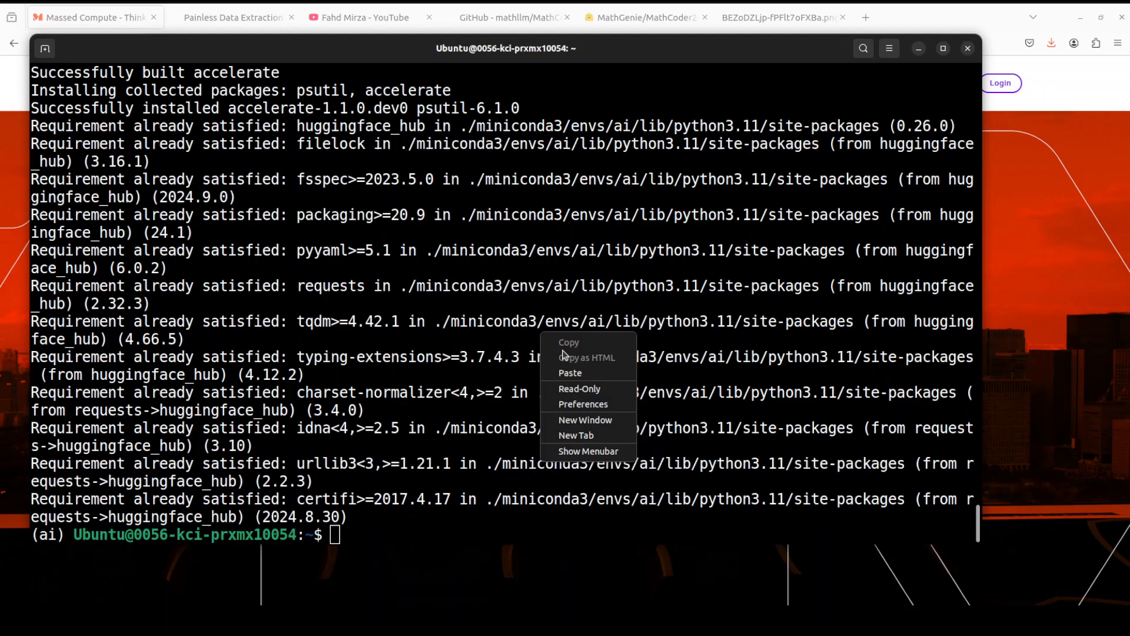
click(570, 372)
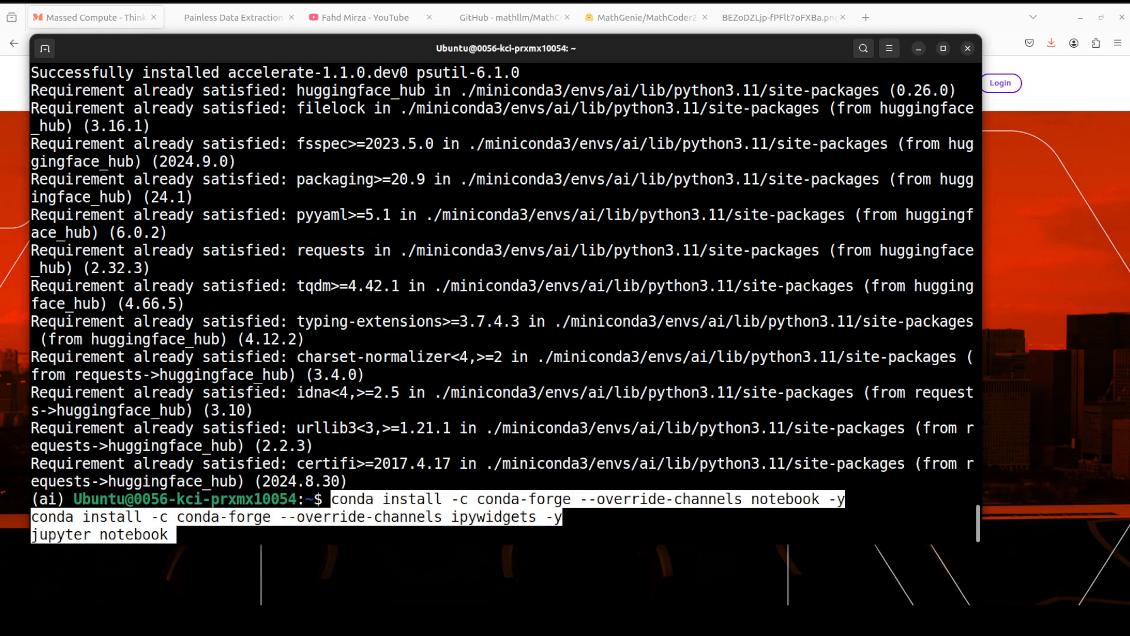
Install notebook and ipywidgets, launch Jupyter, and open the MathCoder2-Llama-3-8B pipeline notebook.
key(Return)
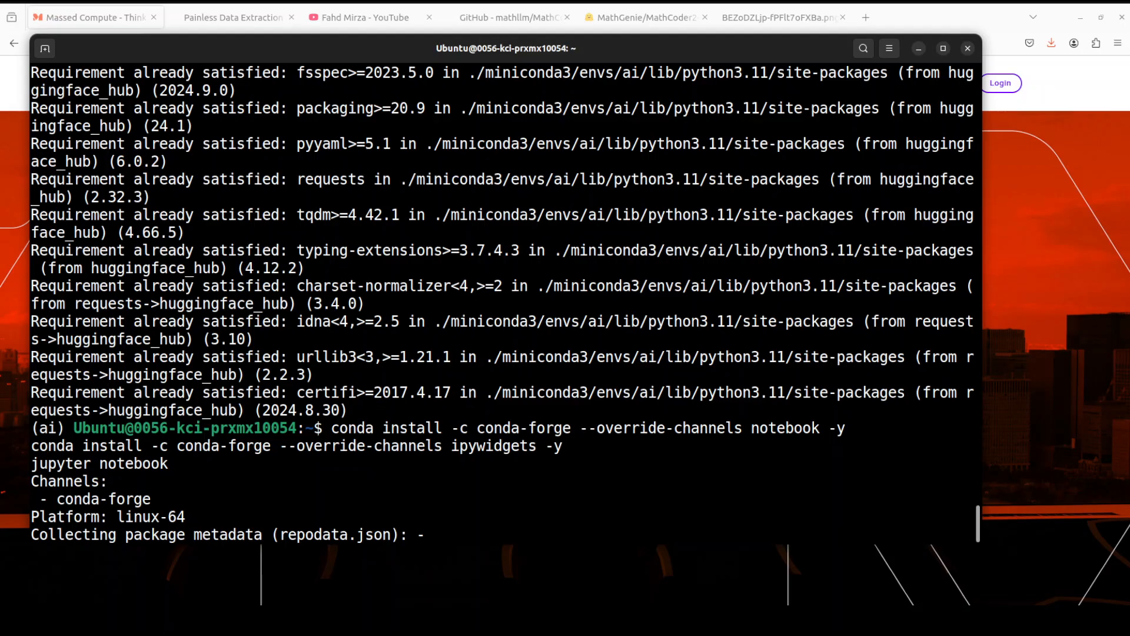
click(922, 17)
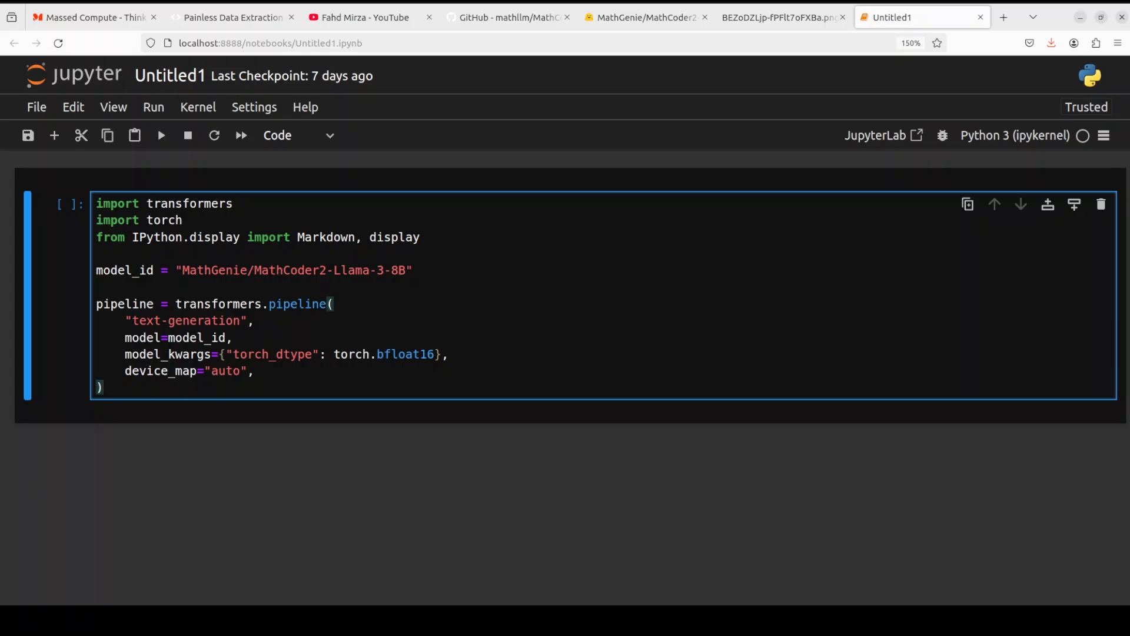
Run the pipeline cell, glance at the AgentQL tab, and return to watch shard downloads.
click(161, 135)
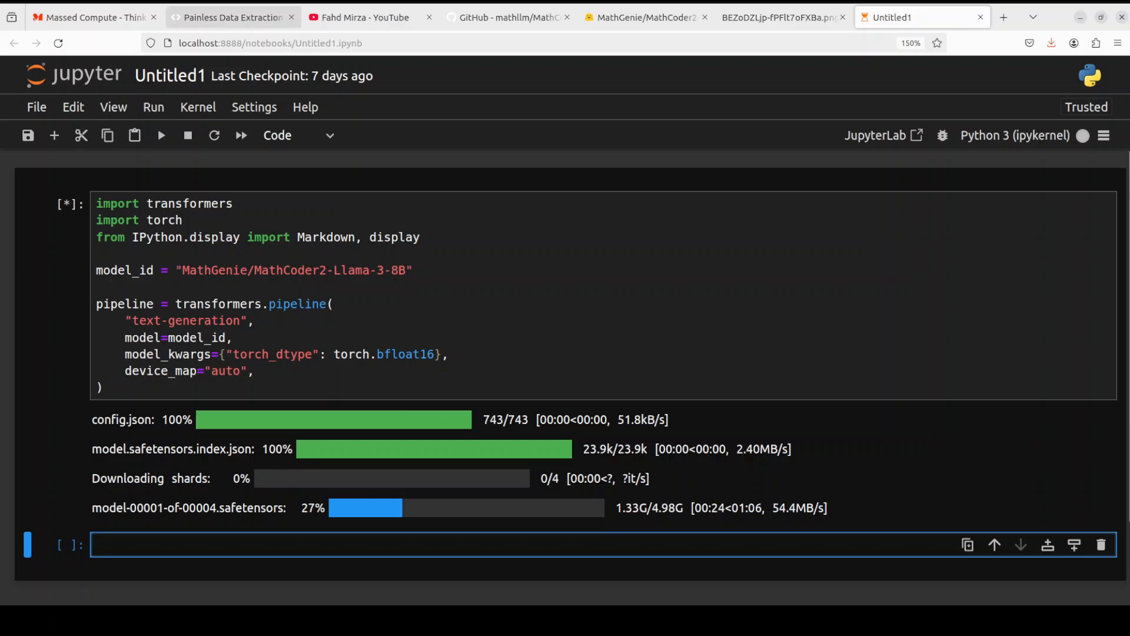
click(231, 16)
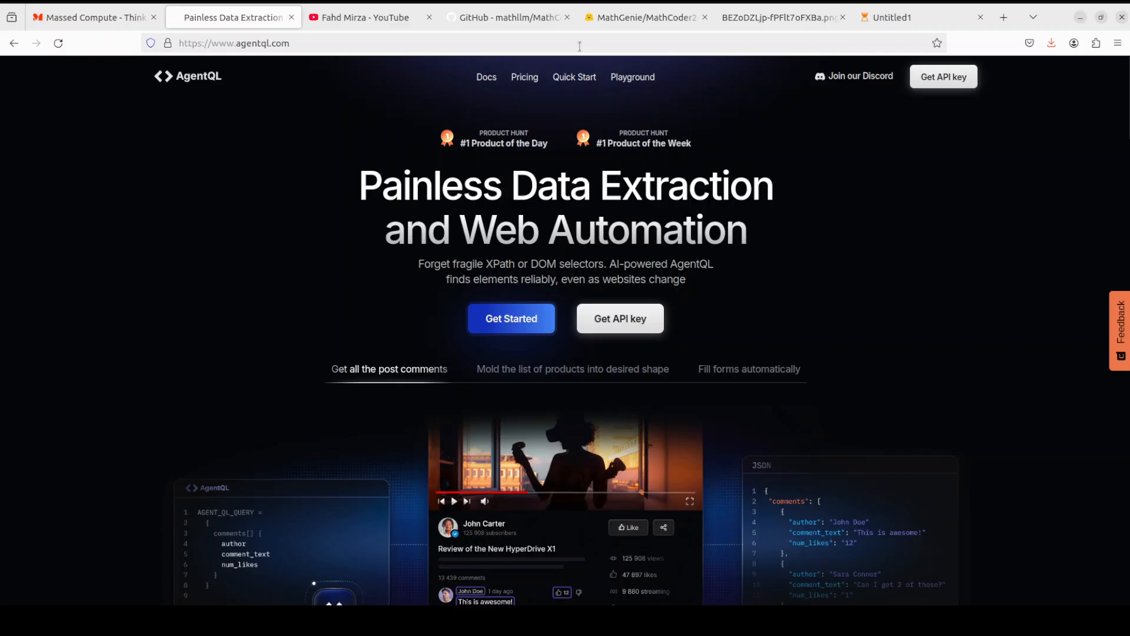
click(921, 16)
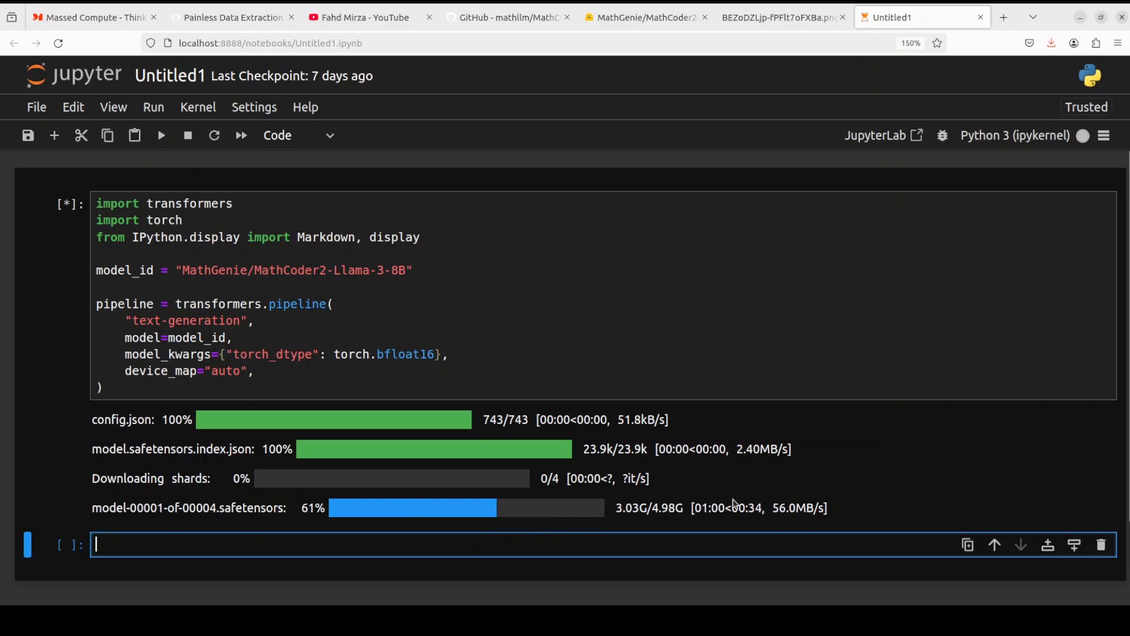
Scroll past the finished shard downloads to the timed 2x + 5 = 11 prompt cell.
scroll(down, 3)
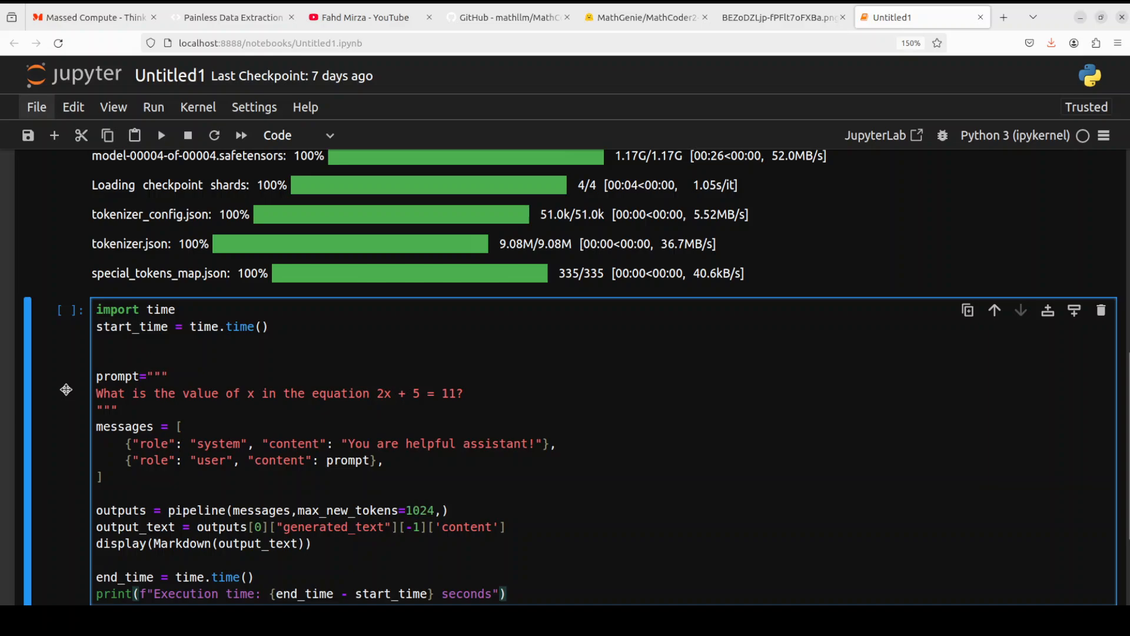
Edit the 2x + 5 = 11 prompt cell, removing timing code, and run it.
click(505, 594)
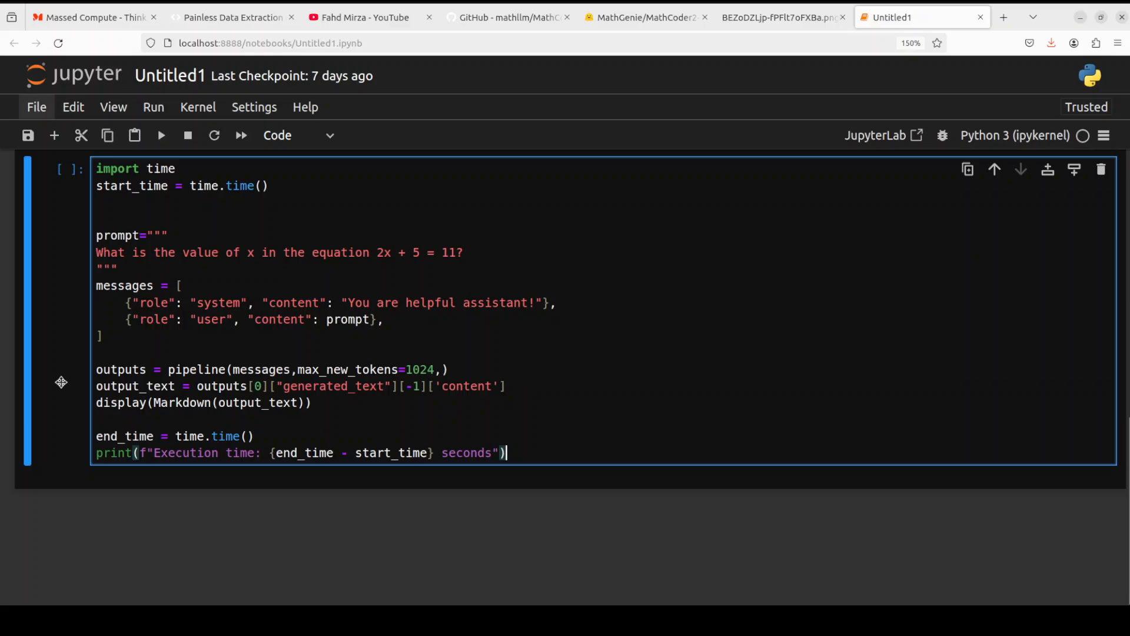
mouse_move(436, 285)
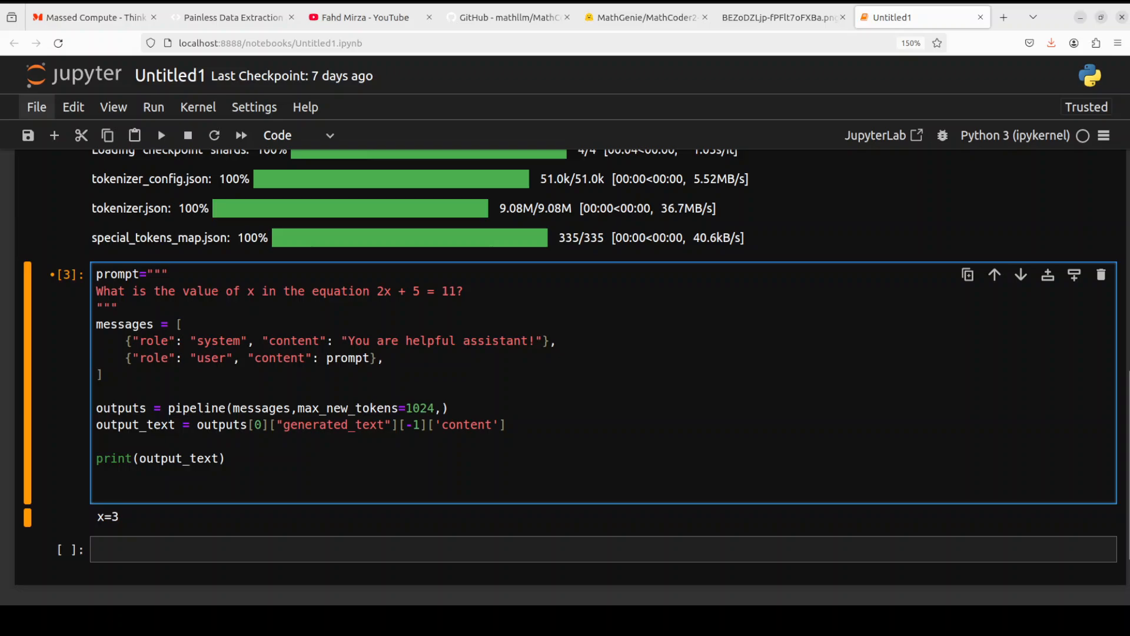
Replace the prompt with the bakery problem: 480 muffins, 240 cakes daily, 7 days weekly.
click(97, 440)
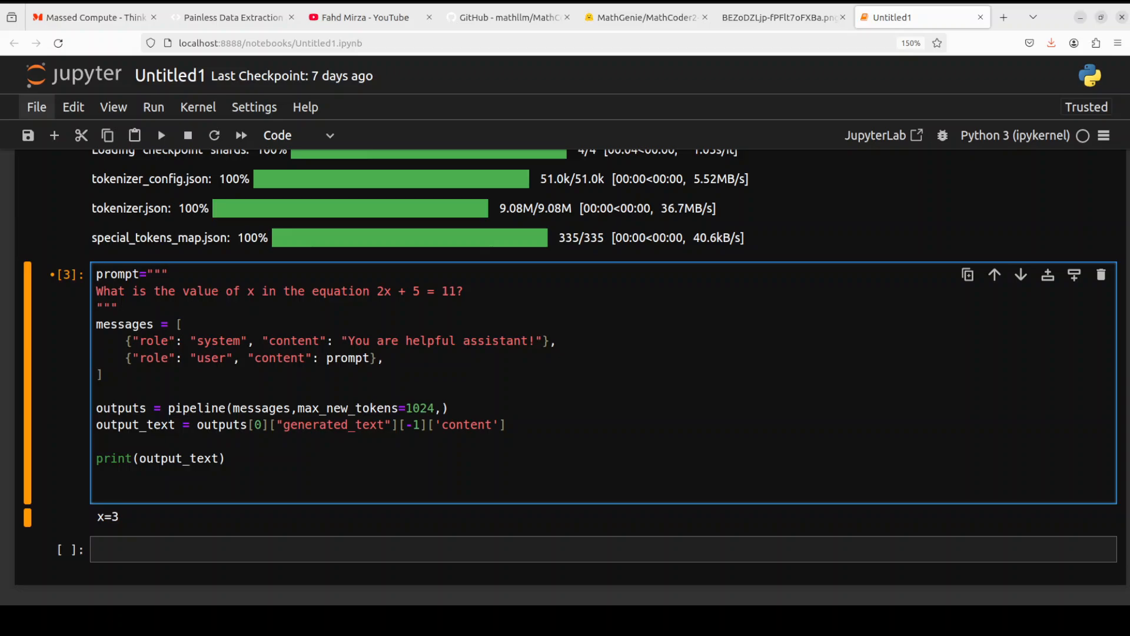
click(97, 441)
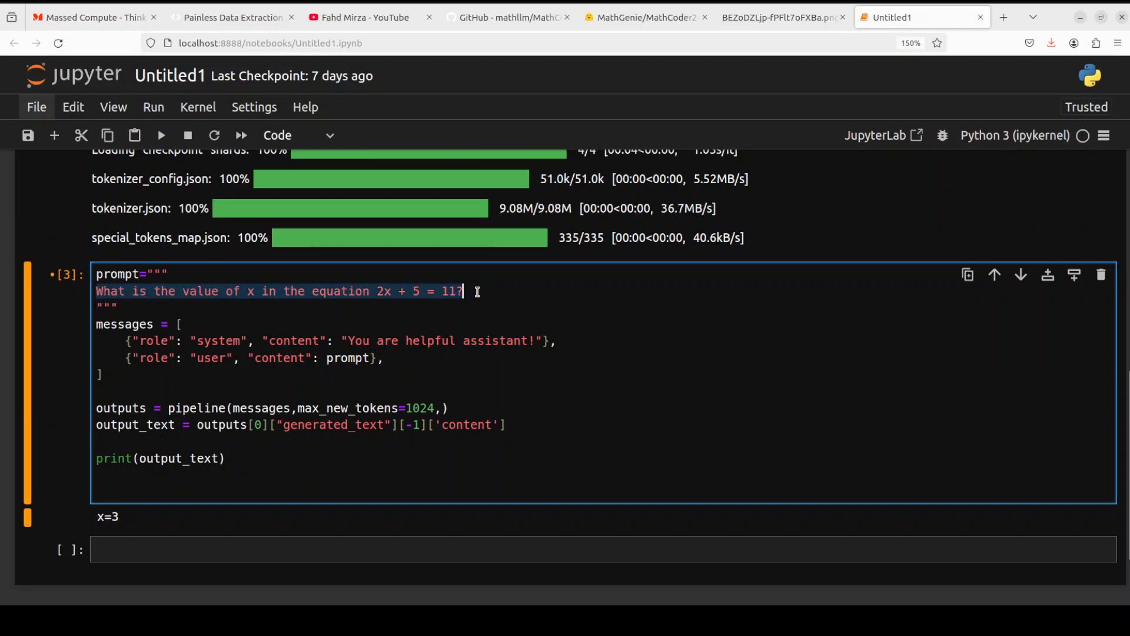
text(A bakery sells 480 muffins and 240 cakes per day. If they operate 7 days a week, what is their total weekly sales of baked goods?)
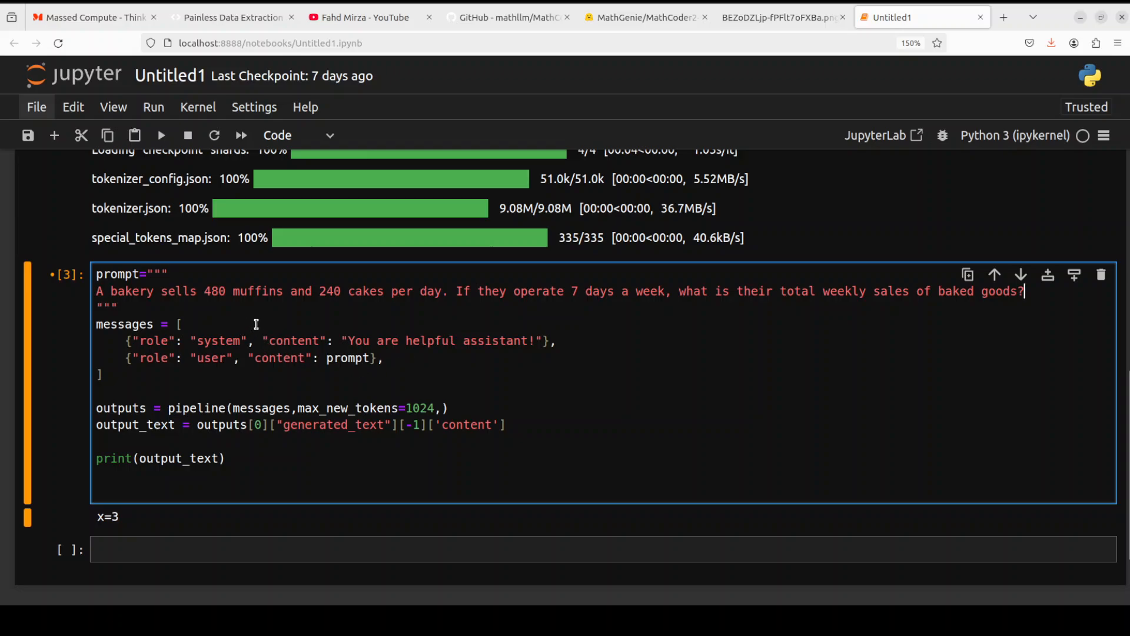
mouse_move(345, 310)
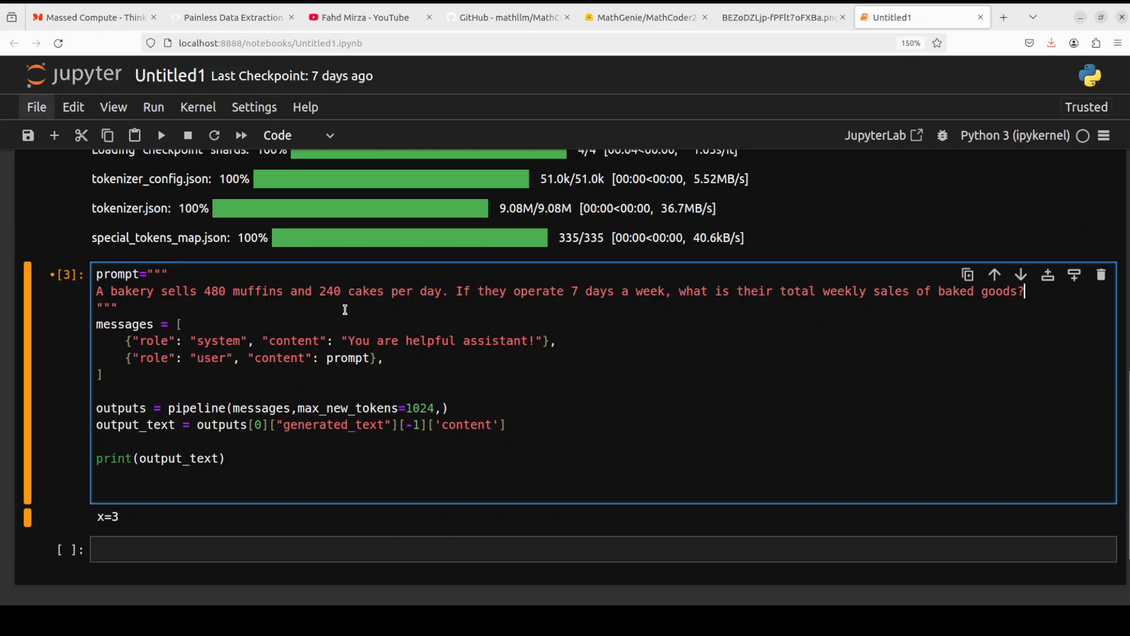
mouse_move(632, 314)
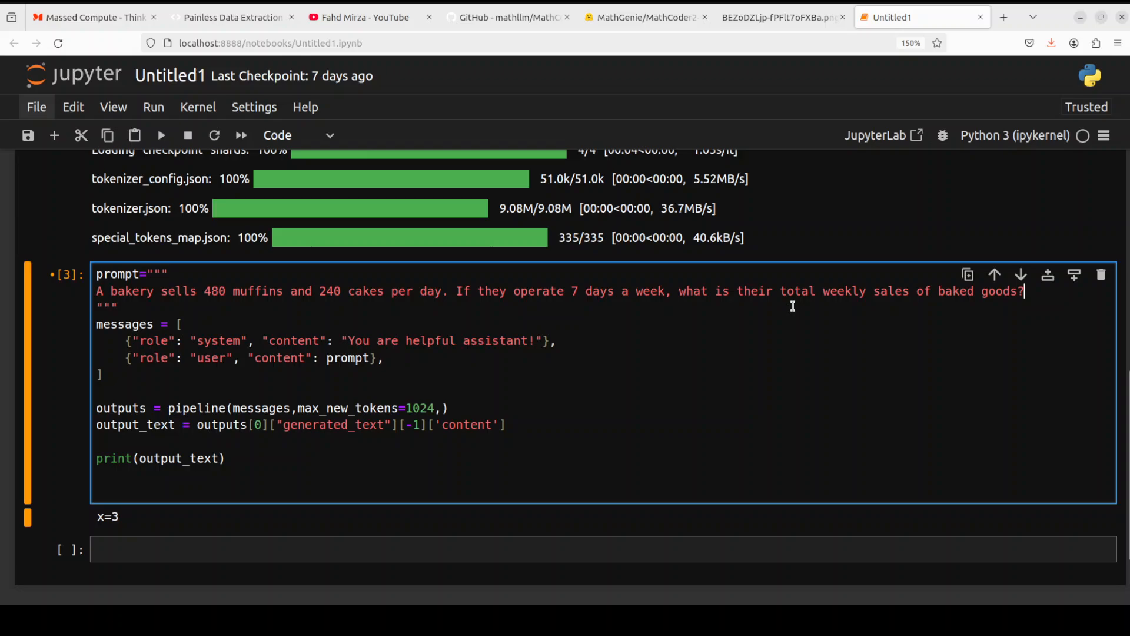
mouse_move(1027, 298)
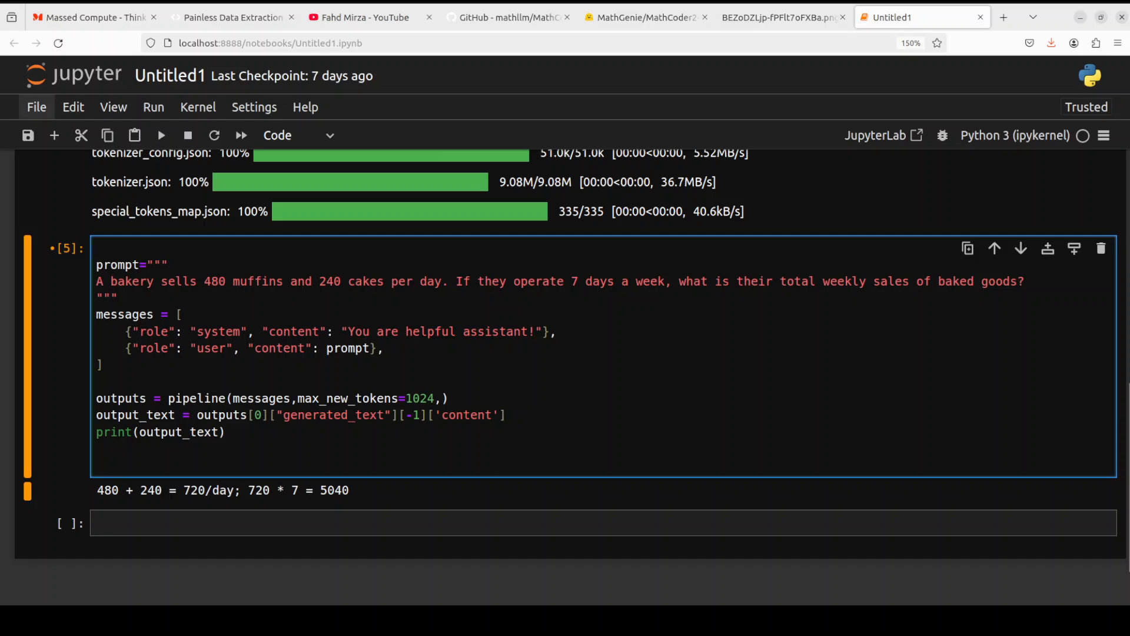
Swap in the rectangular garden path question and run it, getting a 108m² path area.
click(95, 248)
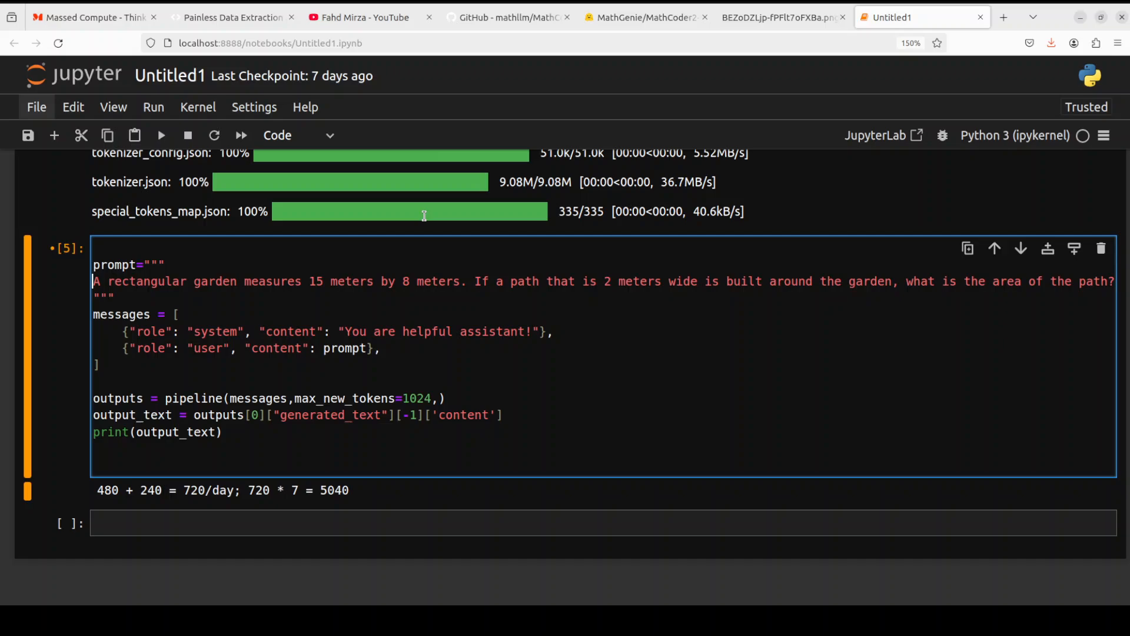
mouse_move(694, 288)
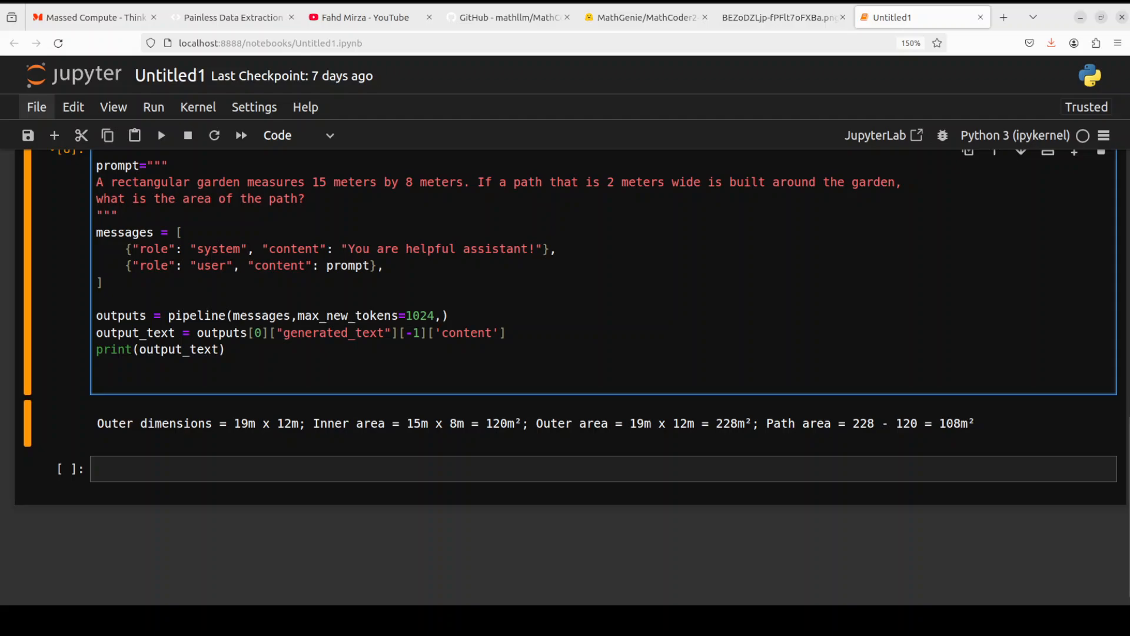
Swap in the triangle hypotenuse question and run it, finding the other leg is 8 cm.
click(96, 164)
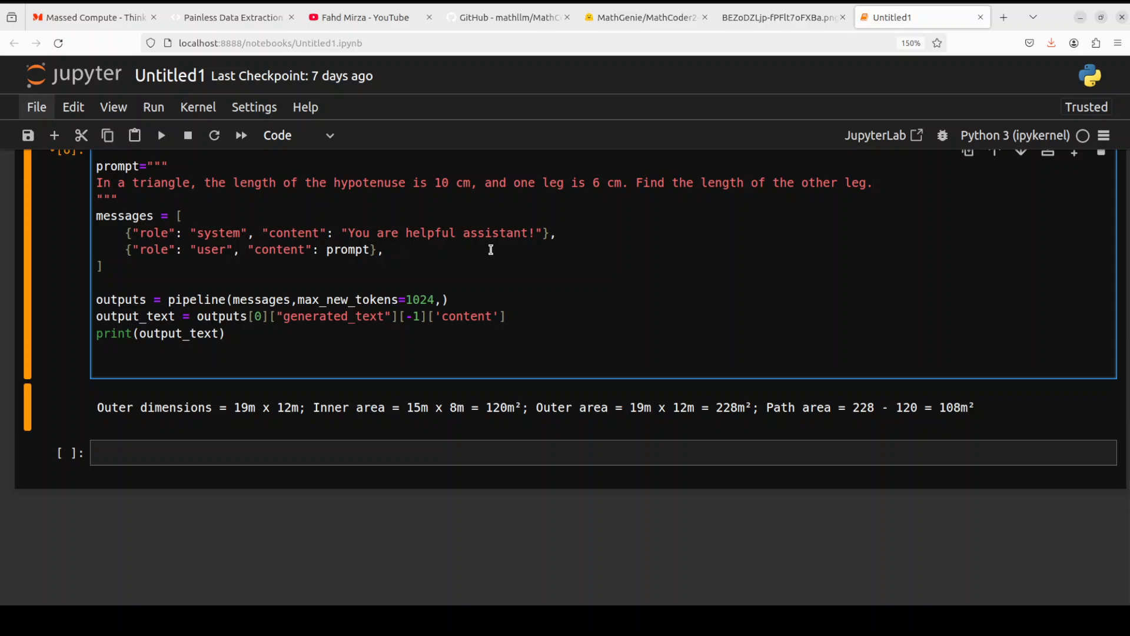
mouse_move(543, 257)
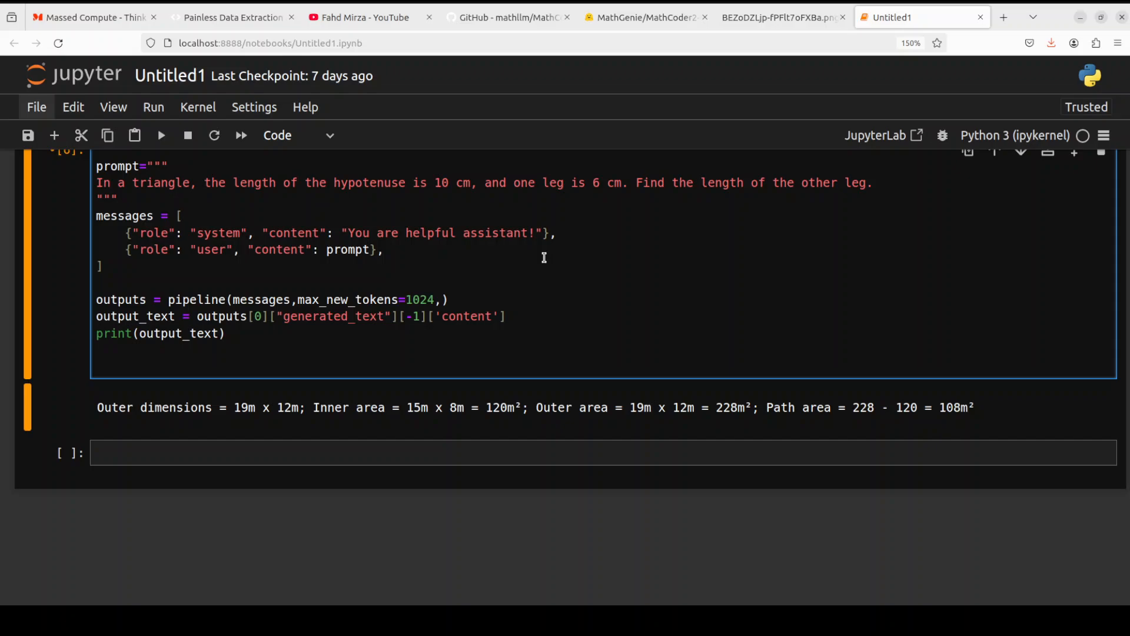
click(873, 183)
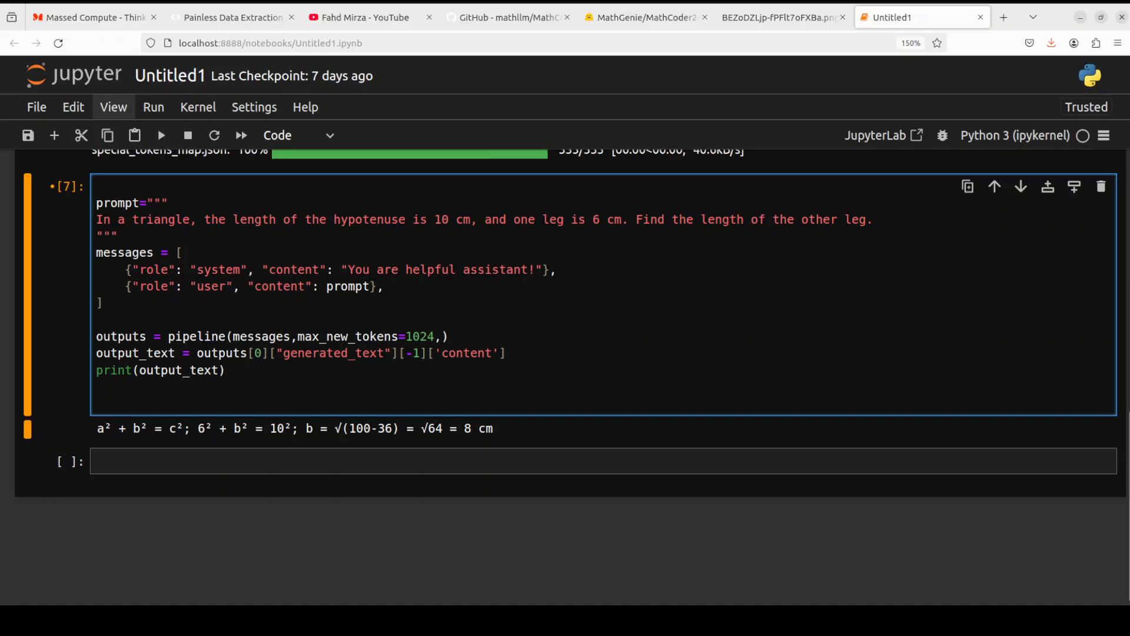
Leave the notebook and bring up the mathllm/MathCoder2 GitHub repository README.
click(96, 202)
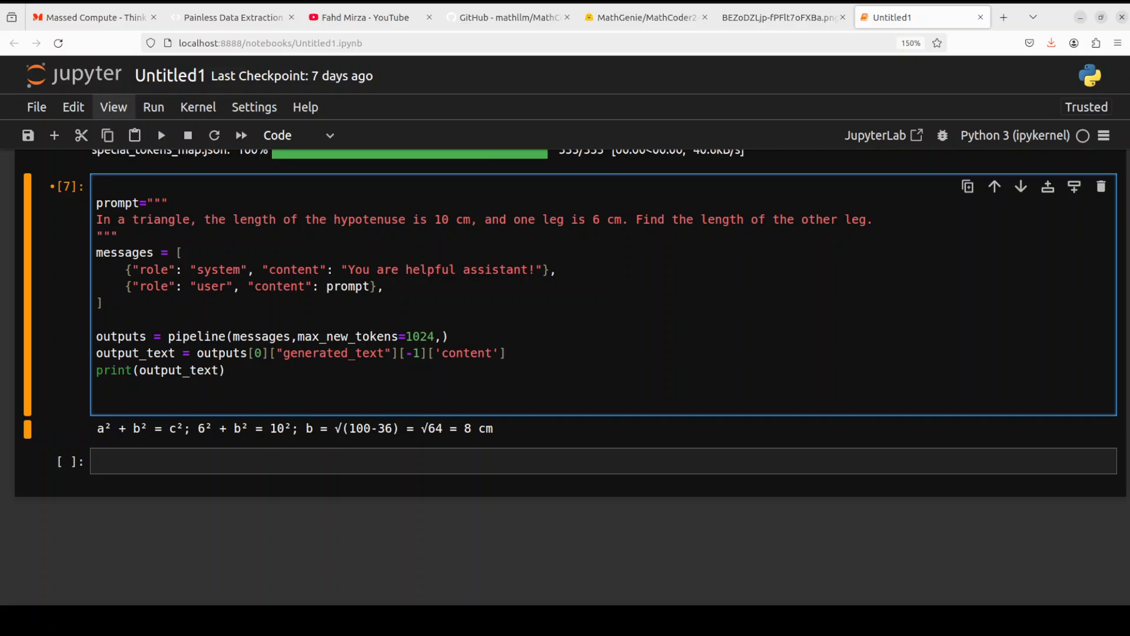
click(96, 202)
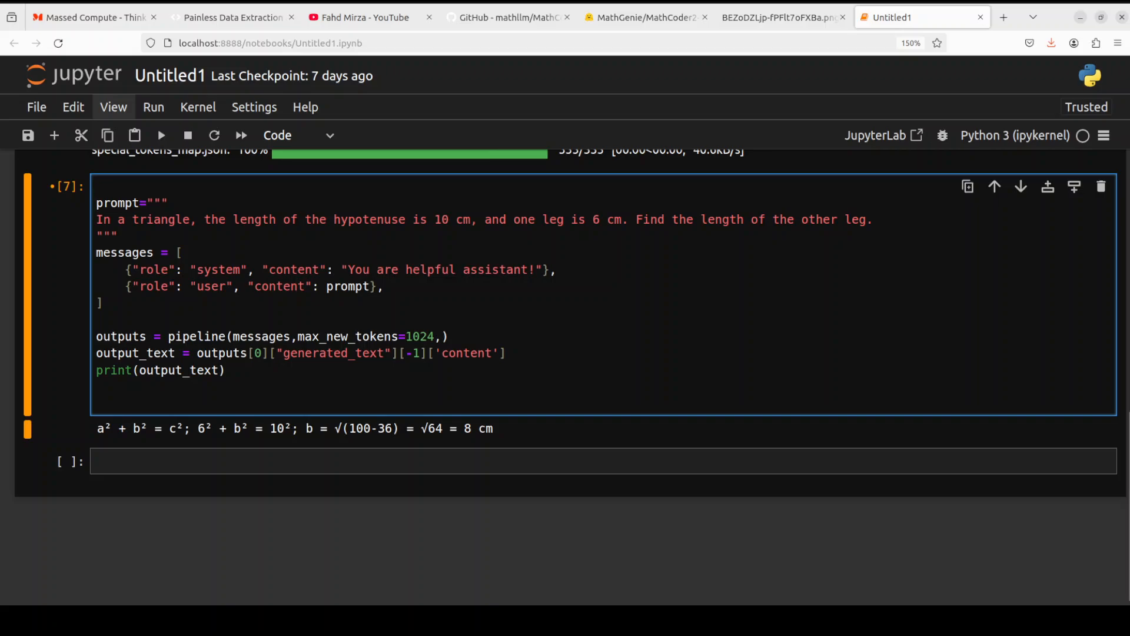
click(507, 17)
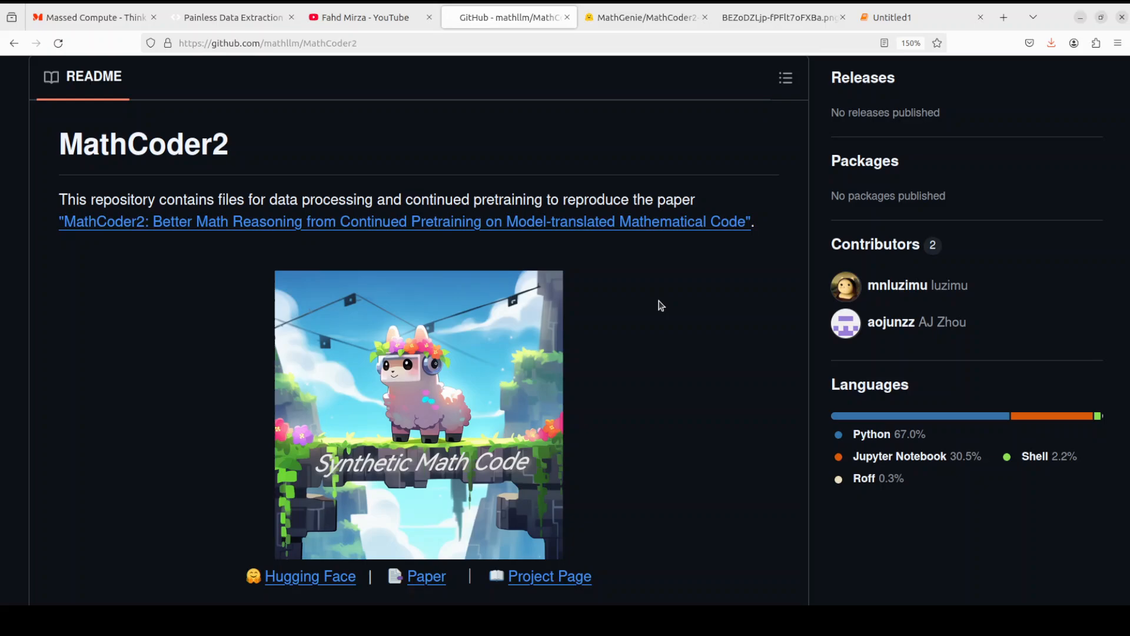
mouse_move(649, 56)
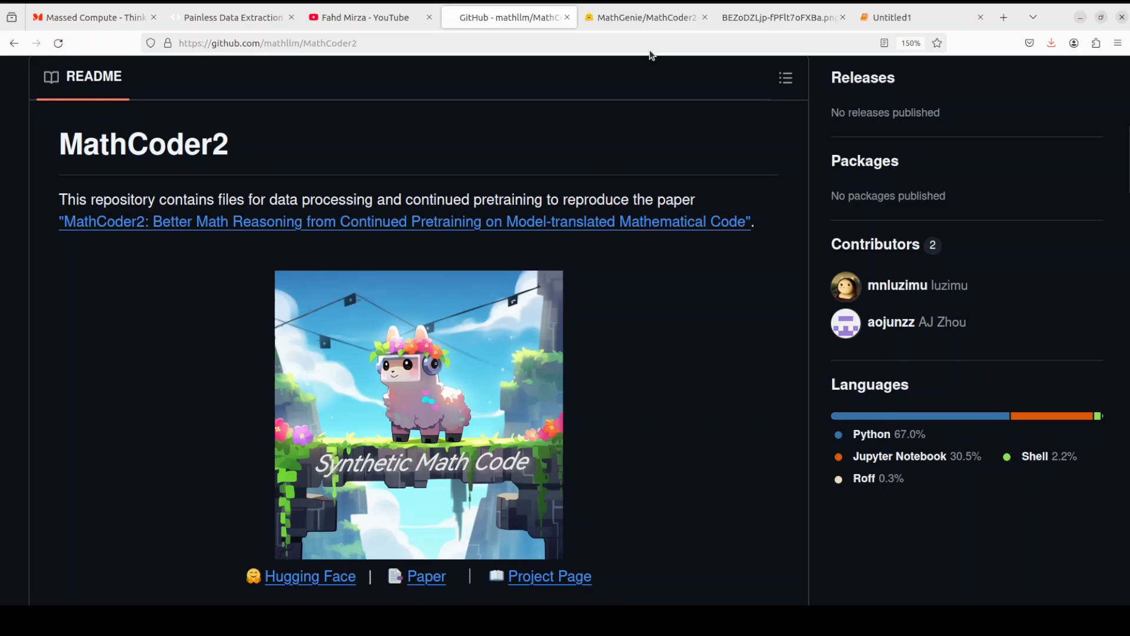
Bring up the MathGenie/MathCoder2-Llama-3-8B Hugging Face model card tab.
click(645, 18)
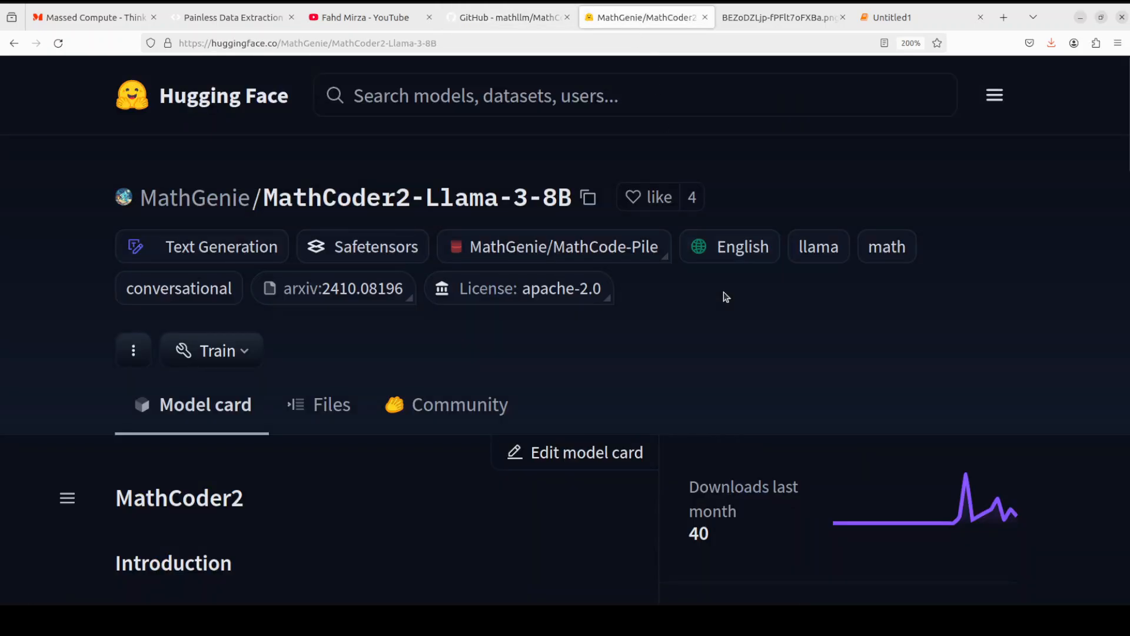